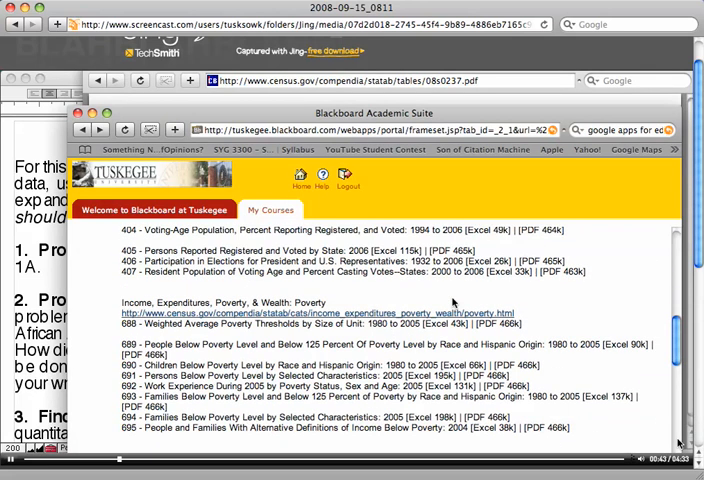
{"action": "scroll", "scroll_direction": "down", "scroll_amount": 3}
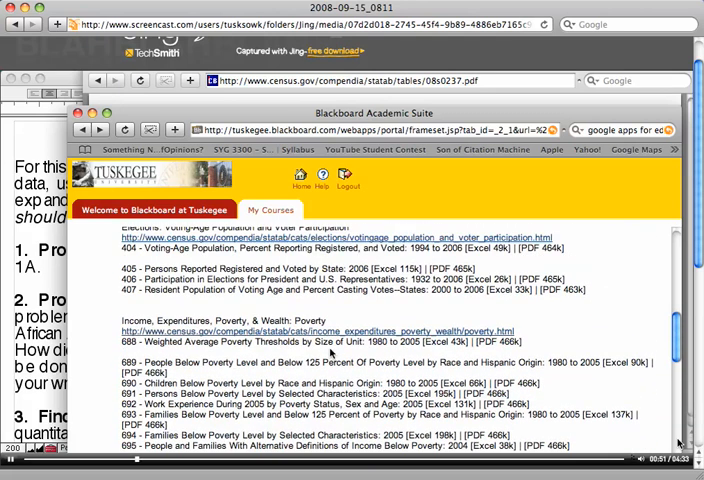
{"action": "scroll", "scroll_direction": "down", "scroll_amount": 3}
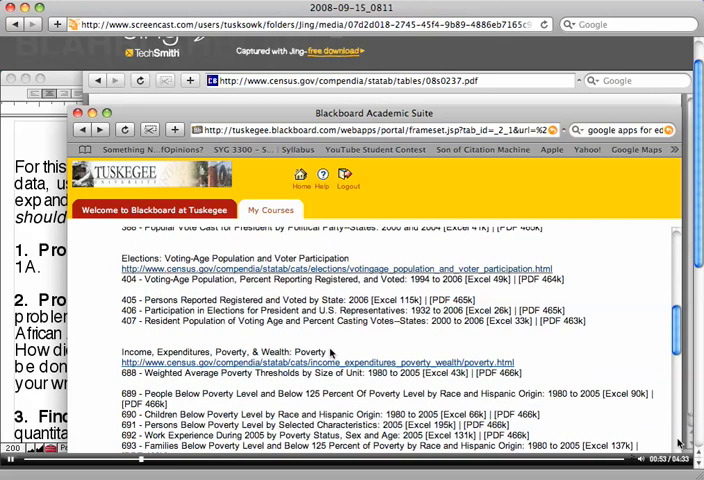
{"action": "scroll", "scroll_direction": "up", "scroll_amount": 3}
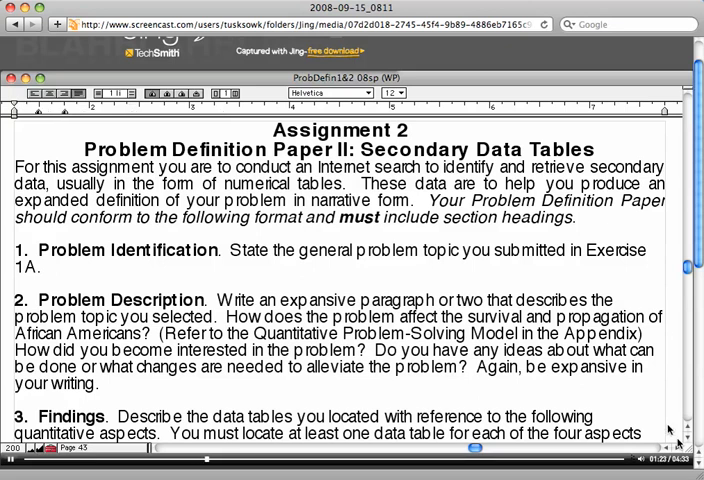
{"action": "scroll", "scroll_direction": "down", "scroll_amount": 3}
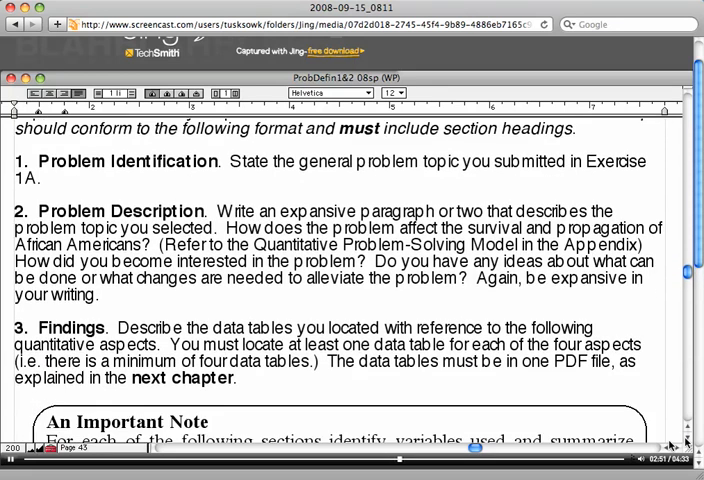
{"action": "scroll", "scroll_direction": "down", "scroll_amount": 3}
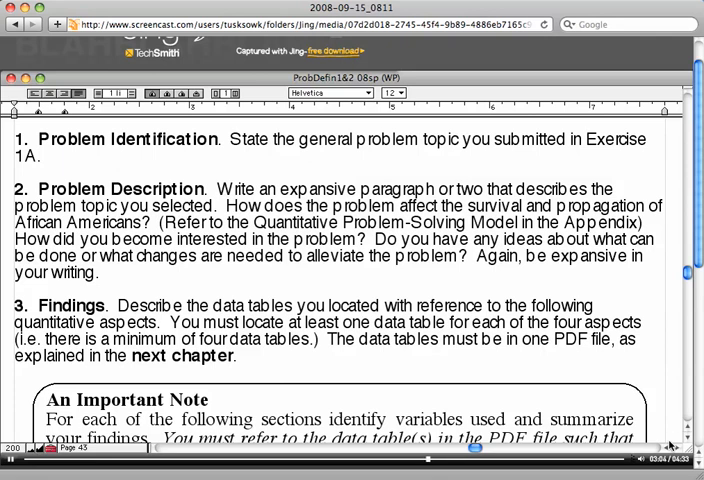
{"action": "scroll", "scroll_direction": "down", "scroll_amount": 3}
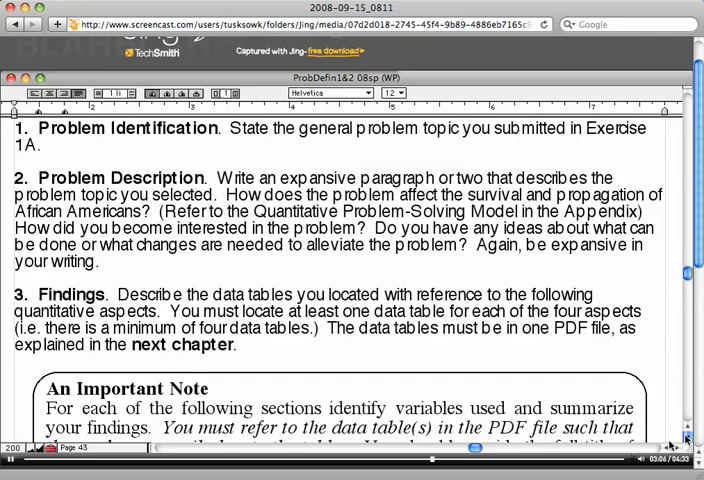
{"action": "scroll", "scroll_direction": "down", "scroll_amount": 3}
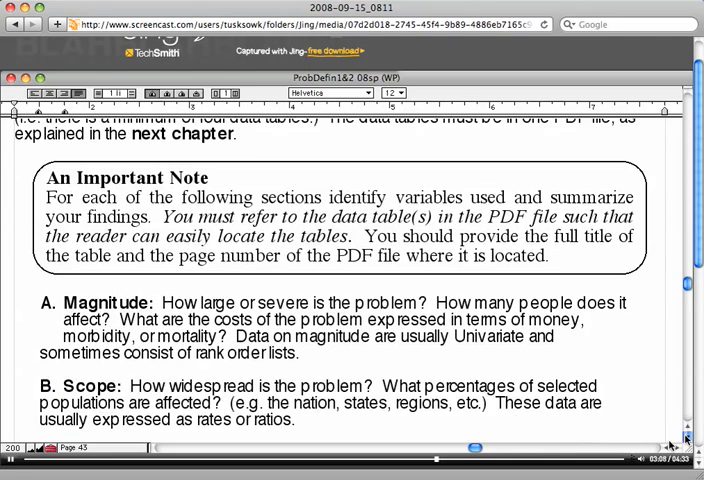
{"action": "scroll", "scroll_direction": "down", "scroll_amount": 3}
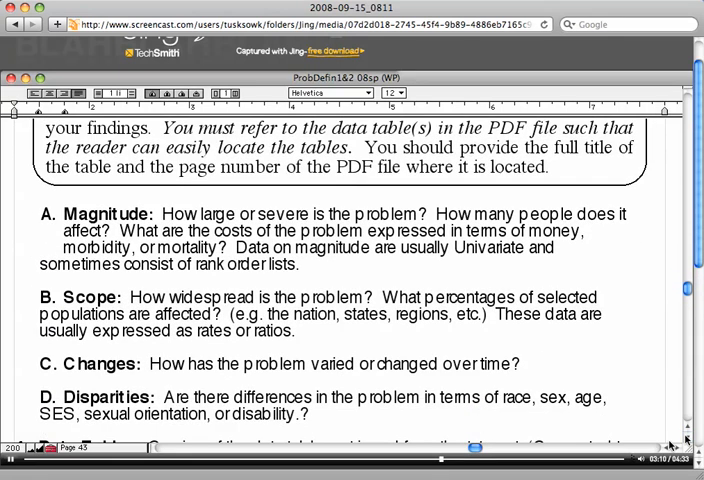
{"action": "scroll", "scroll_direction": "down", "scroll_amount": 3}
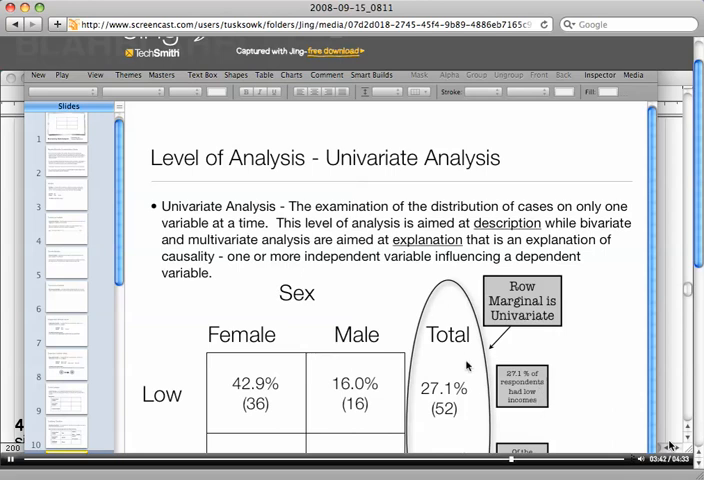
{"action": "mouse_move", "coordinate": [540, 292]}
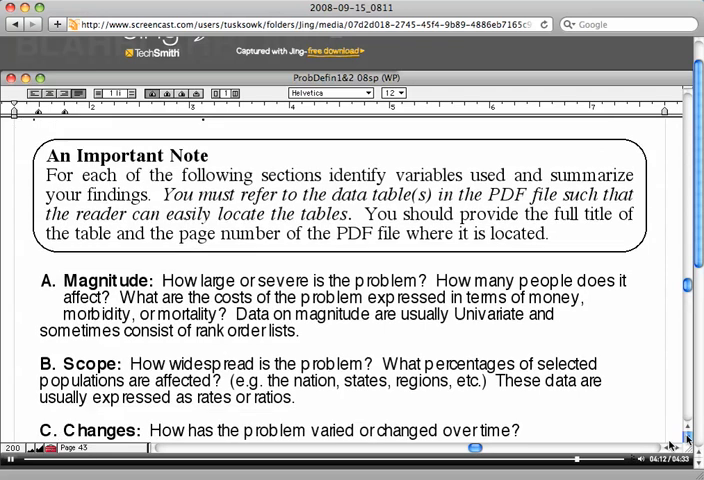
{"action": "scroll", "scroll_direction": "down", "scroll_amount": 3}
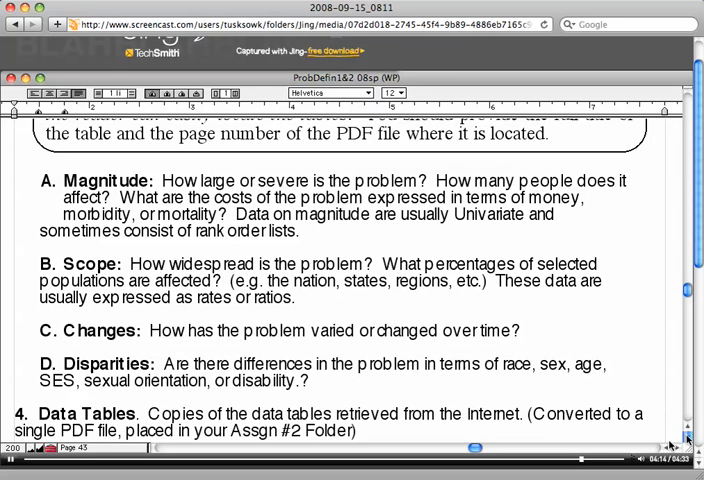
{"action": "scroll", "scroll_direction": "down", "scroll_amount": 3}
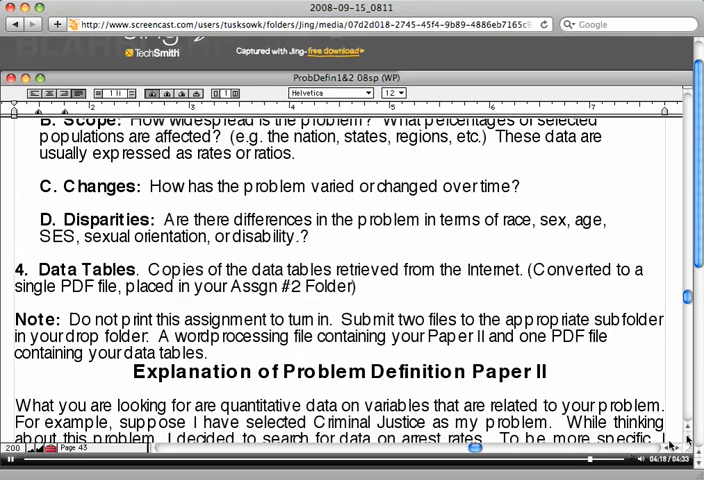
{"action": "scroll", "scroll_direction": "down", "scroll_amount": 3}
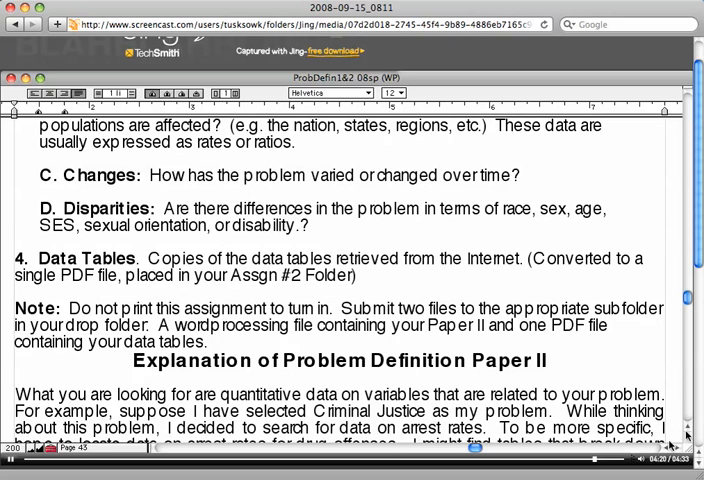